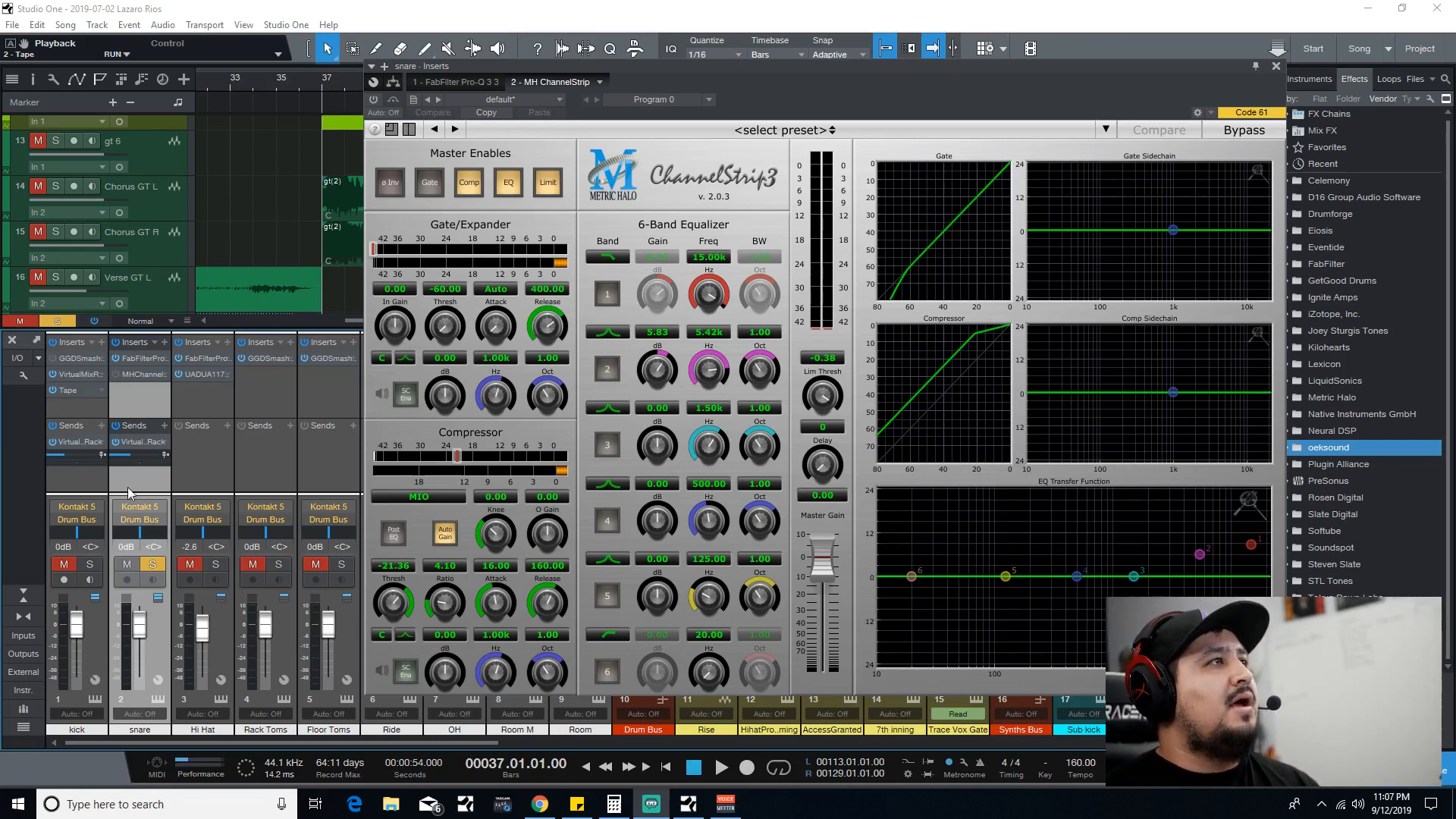
{"action": "mouse_move", "coordinate": [153, 556]}
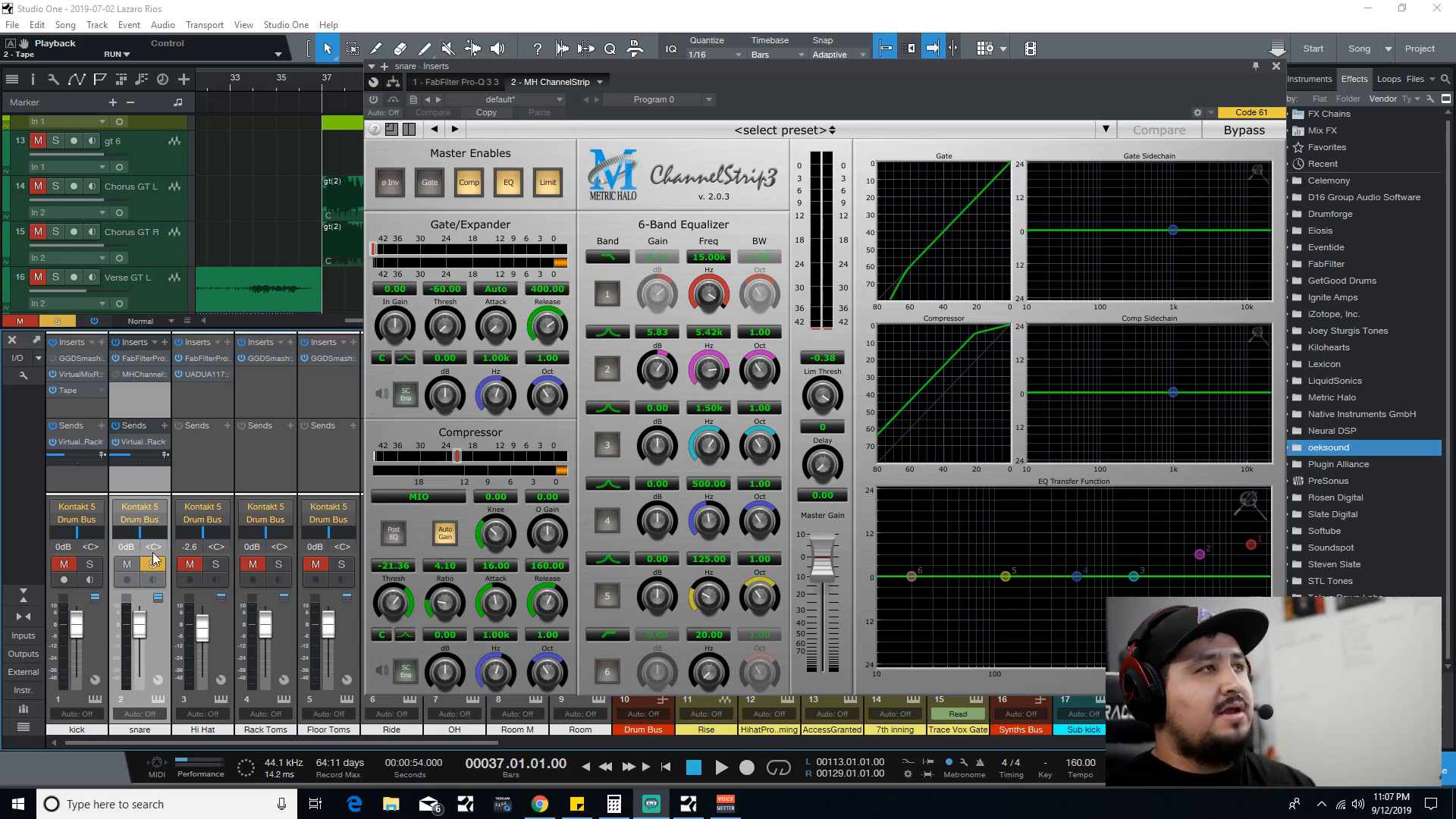
Show the snare's FabFilter Pro-Q 3 insert with its narrow notch cuts.
{"action": "left_click", "coordinate": [455, 82]}
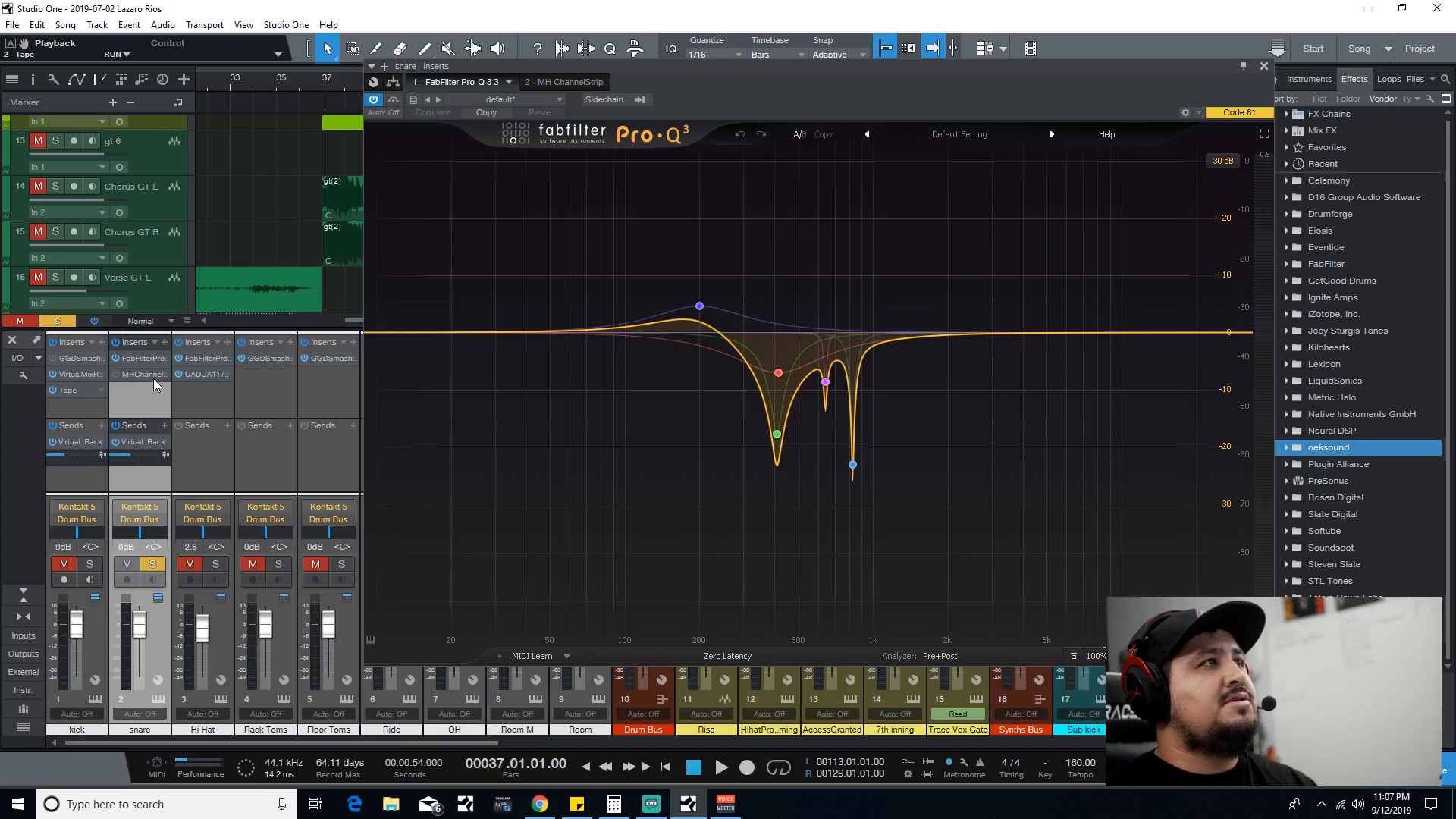
{"action": "mouse_move", "coordinate": [155, 373]}
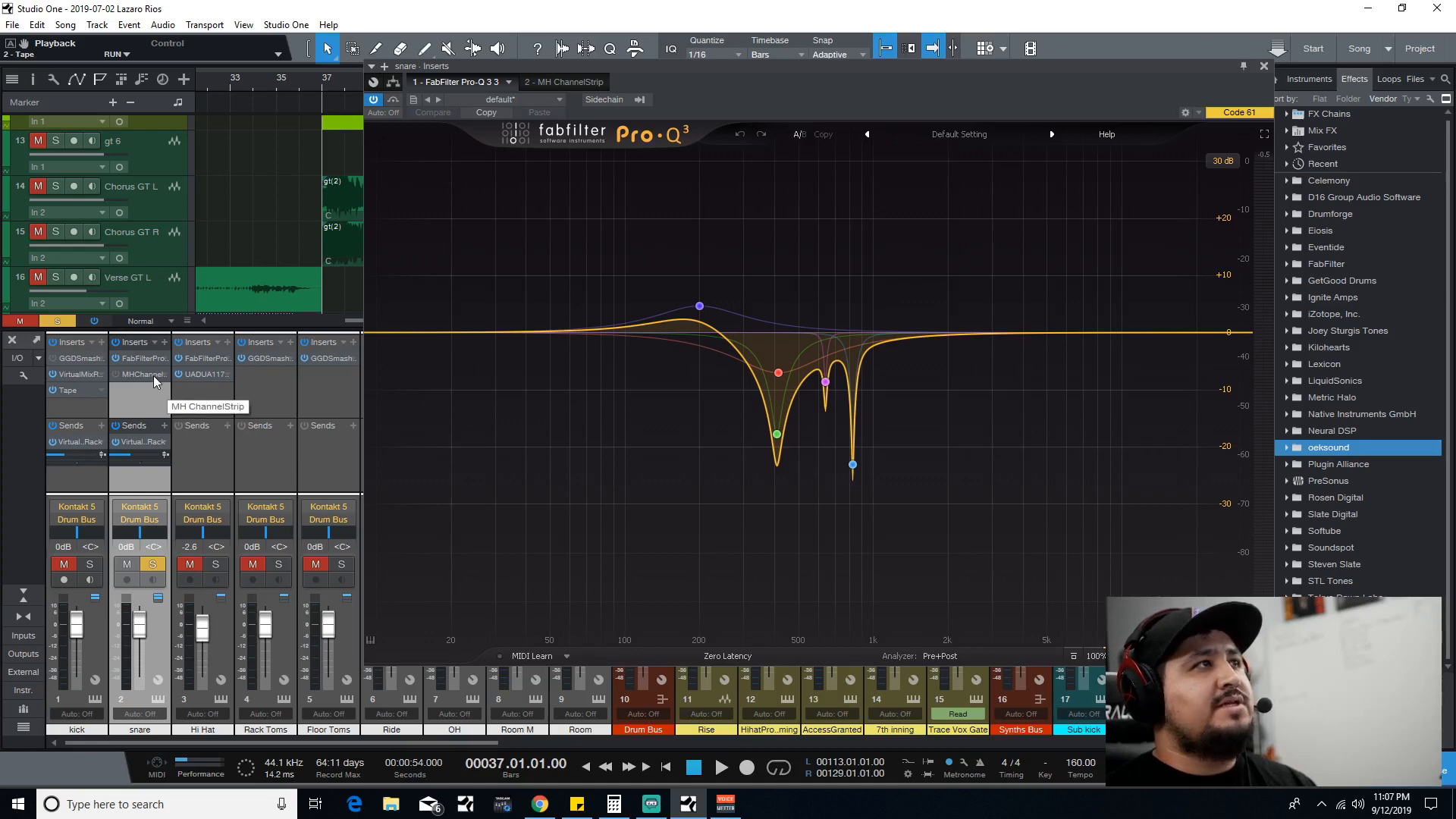
{"action": "mouse_move", "coordinate": [122, 365]}
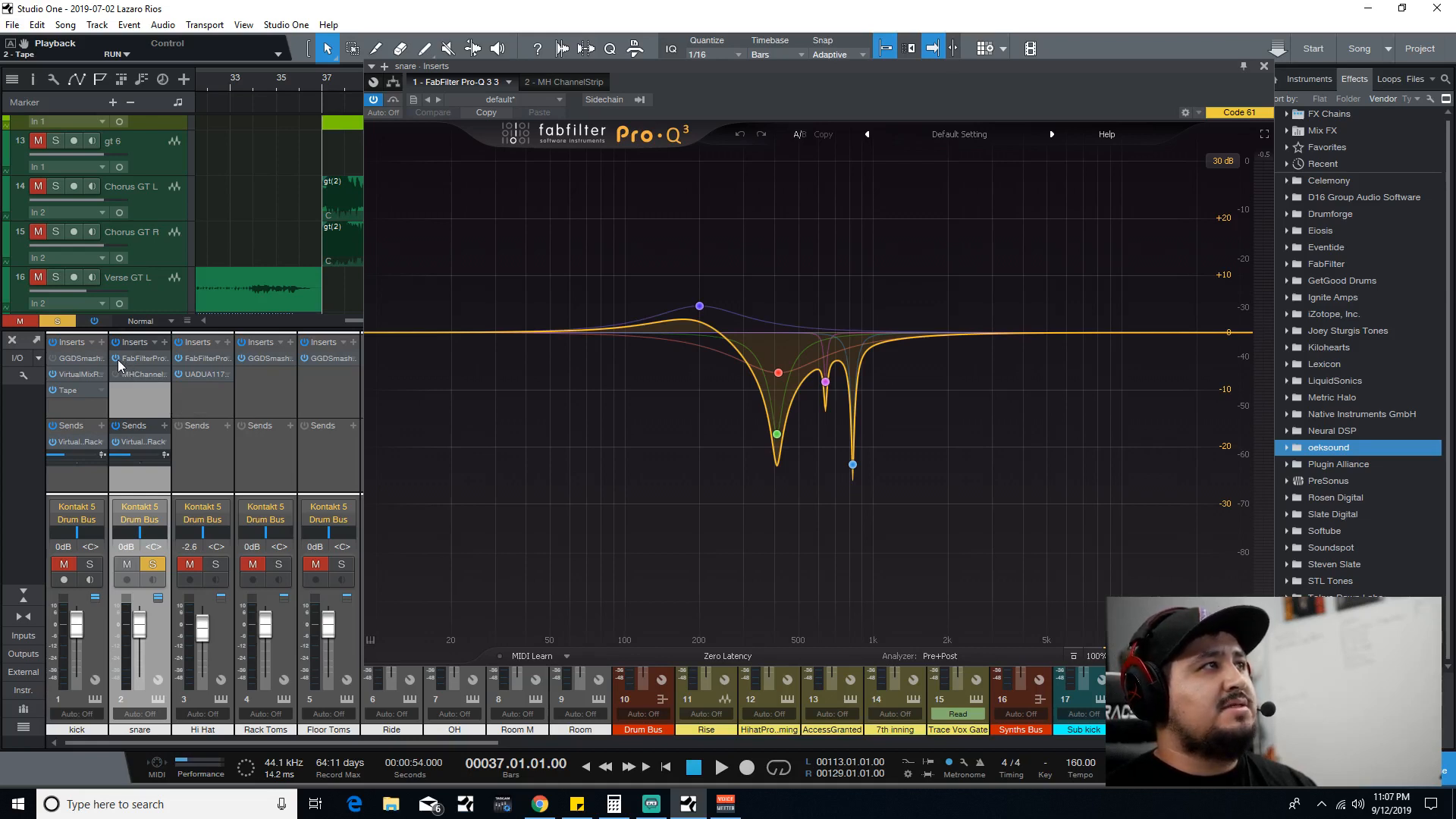
Bring the snare's Metric Halo ChannelStrip 3 back on screen with its gate, compressor and EQ.
{"action": "left_click", "coordinate": [694, 768]}
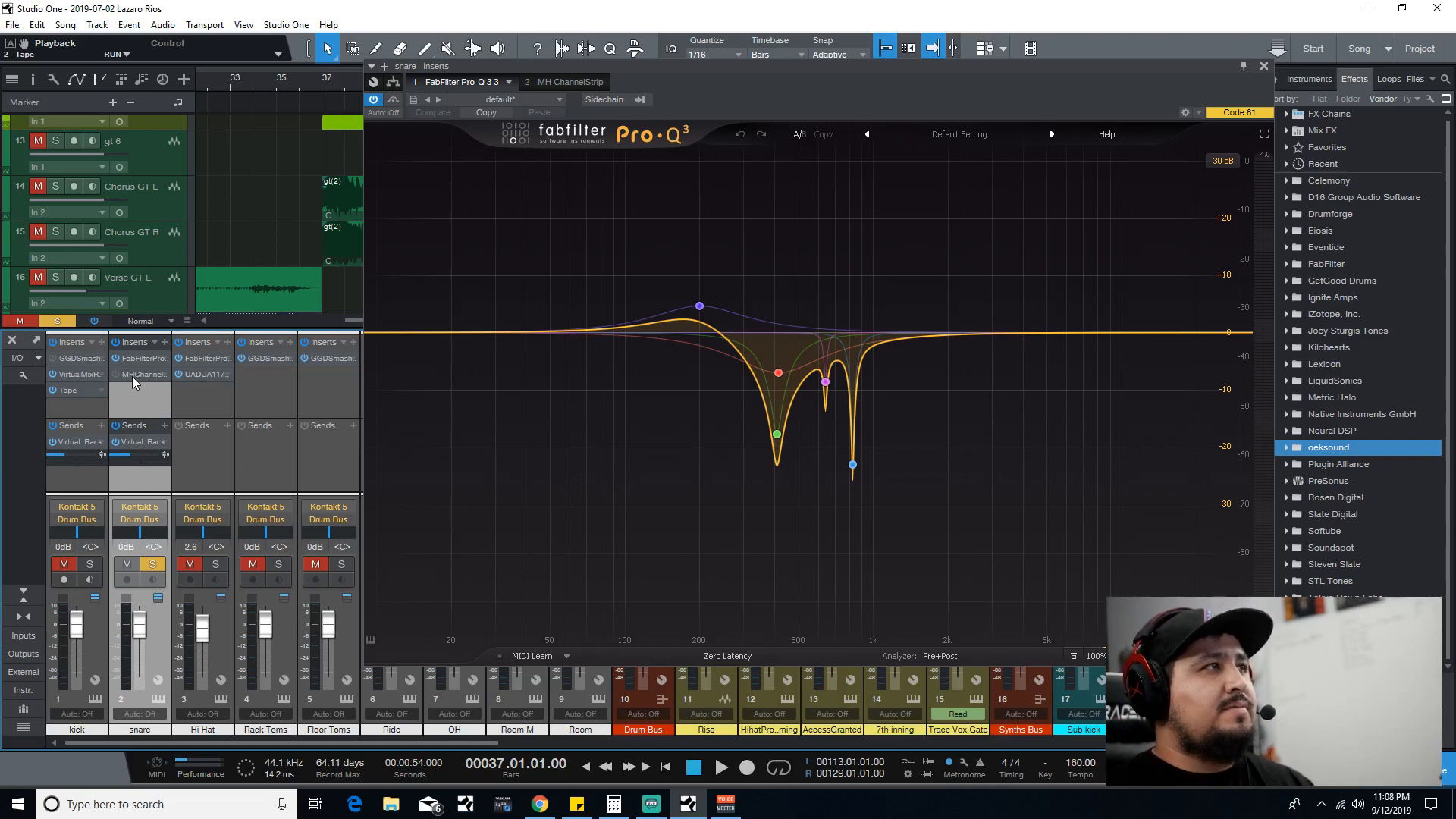
{"action": "left_click", "coordinate": [561, 82]}
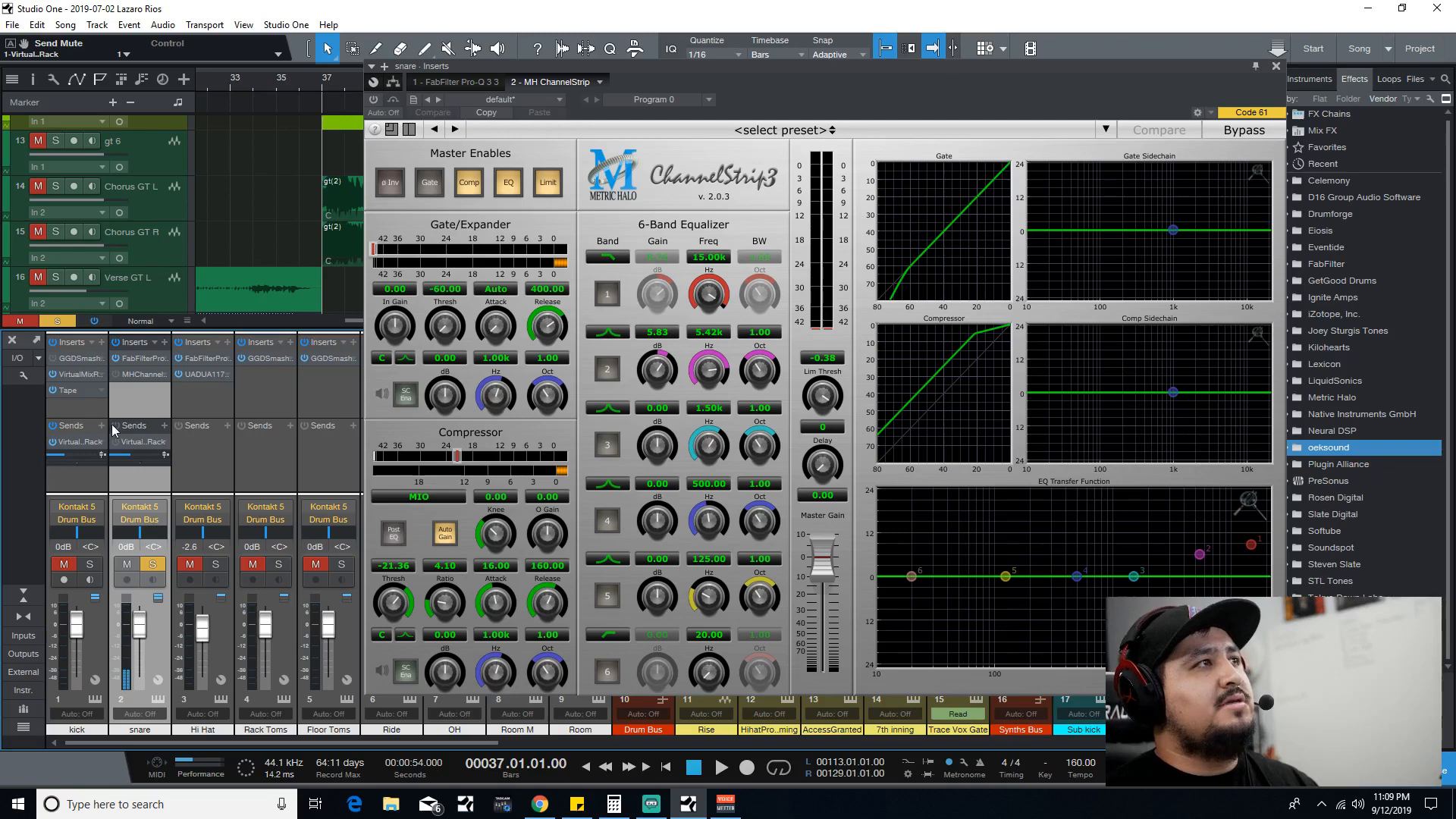
{"action": "mouse_move", "coordinate": [115, 381]}
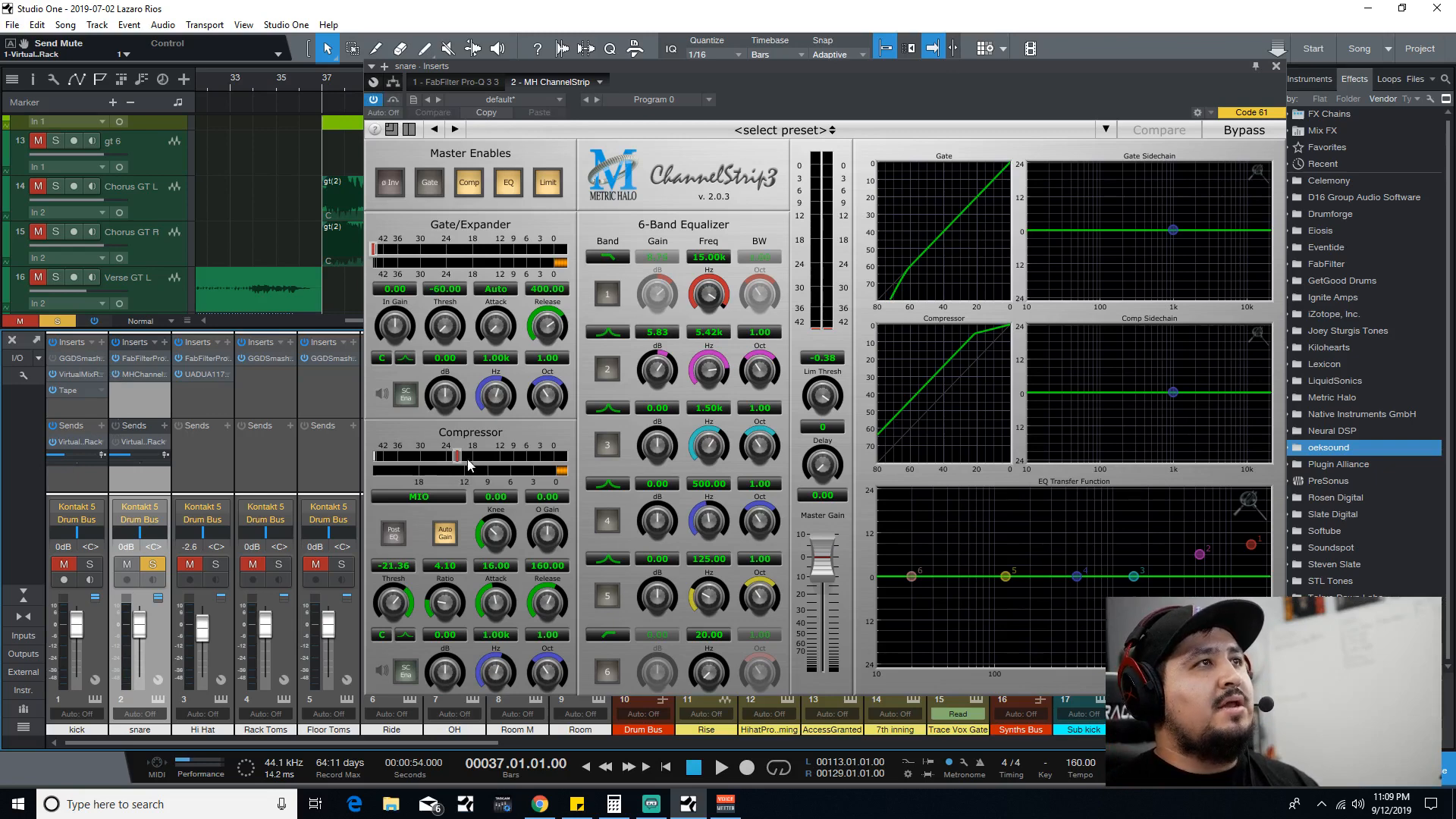
{"action": "mouse_move", "coordinate": [464, 463]}
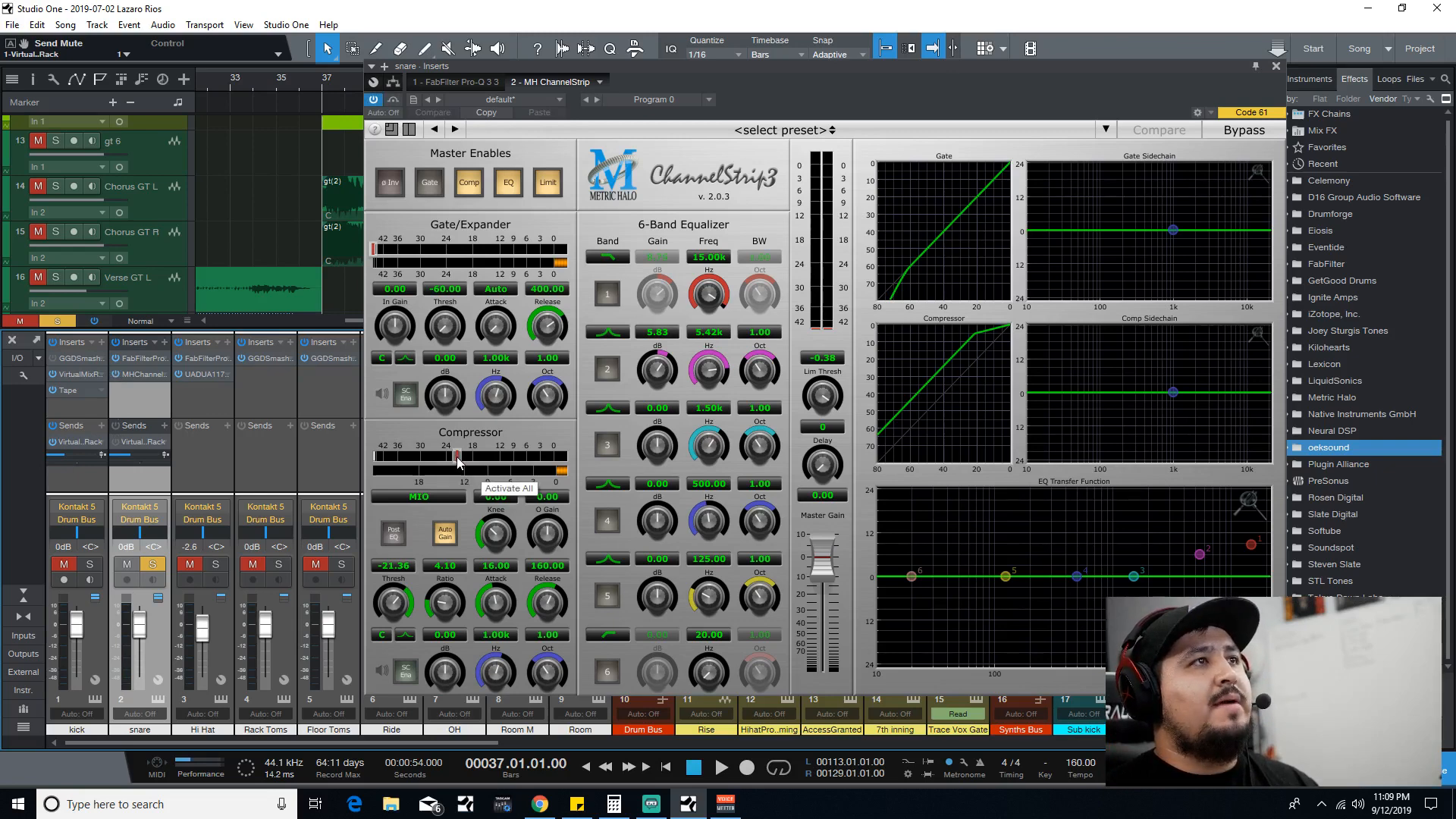
{"action": "mouse_move", "coordinate": [472, 464]}
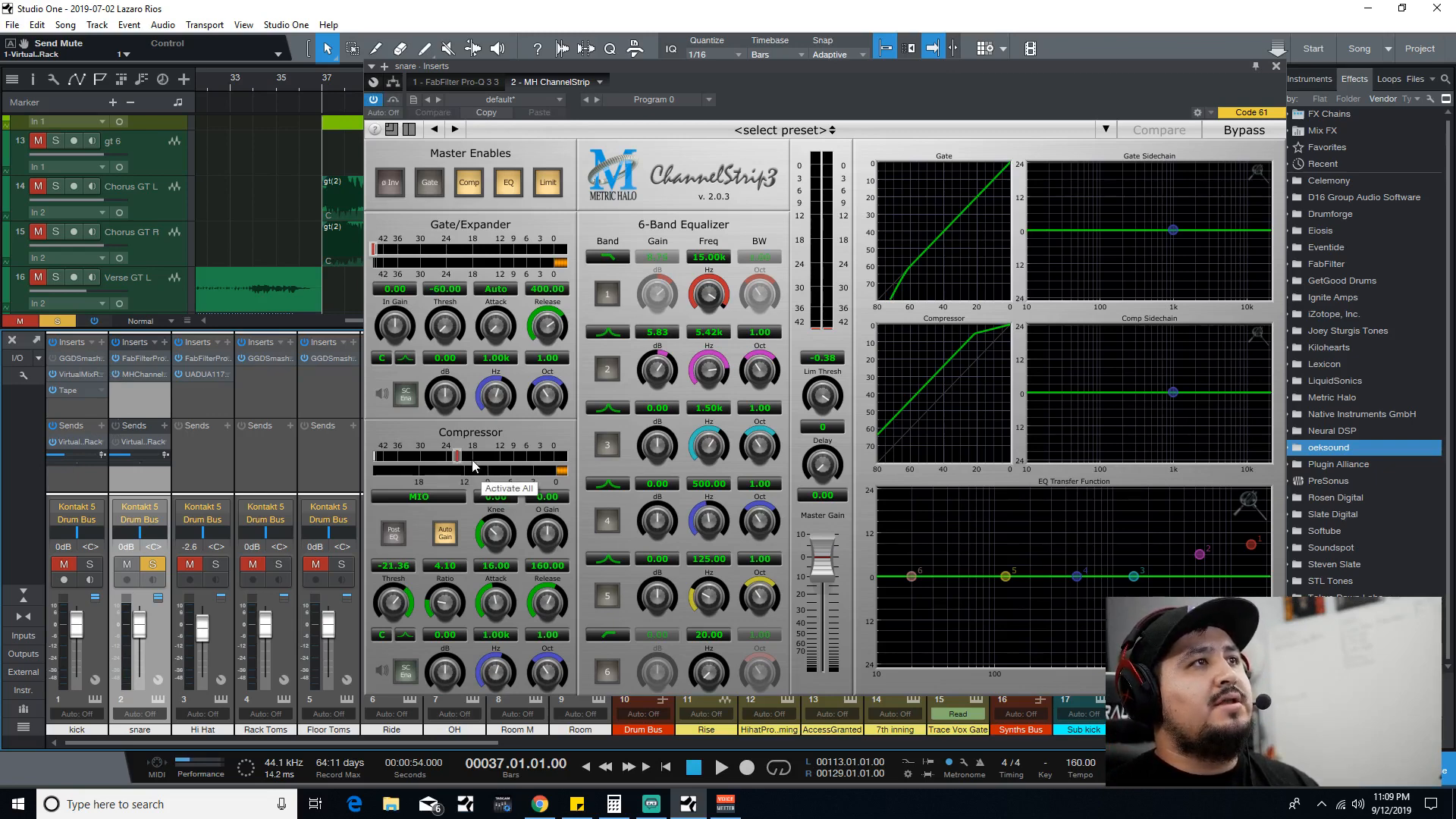
{"action": "mouse_move", "coordinate": [452, 610]}
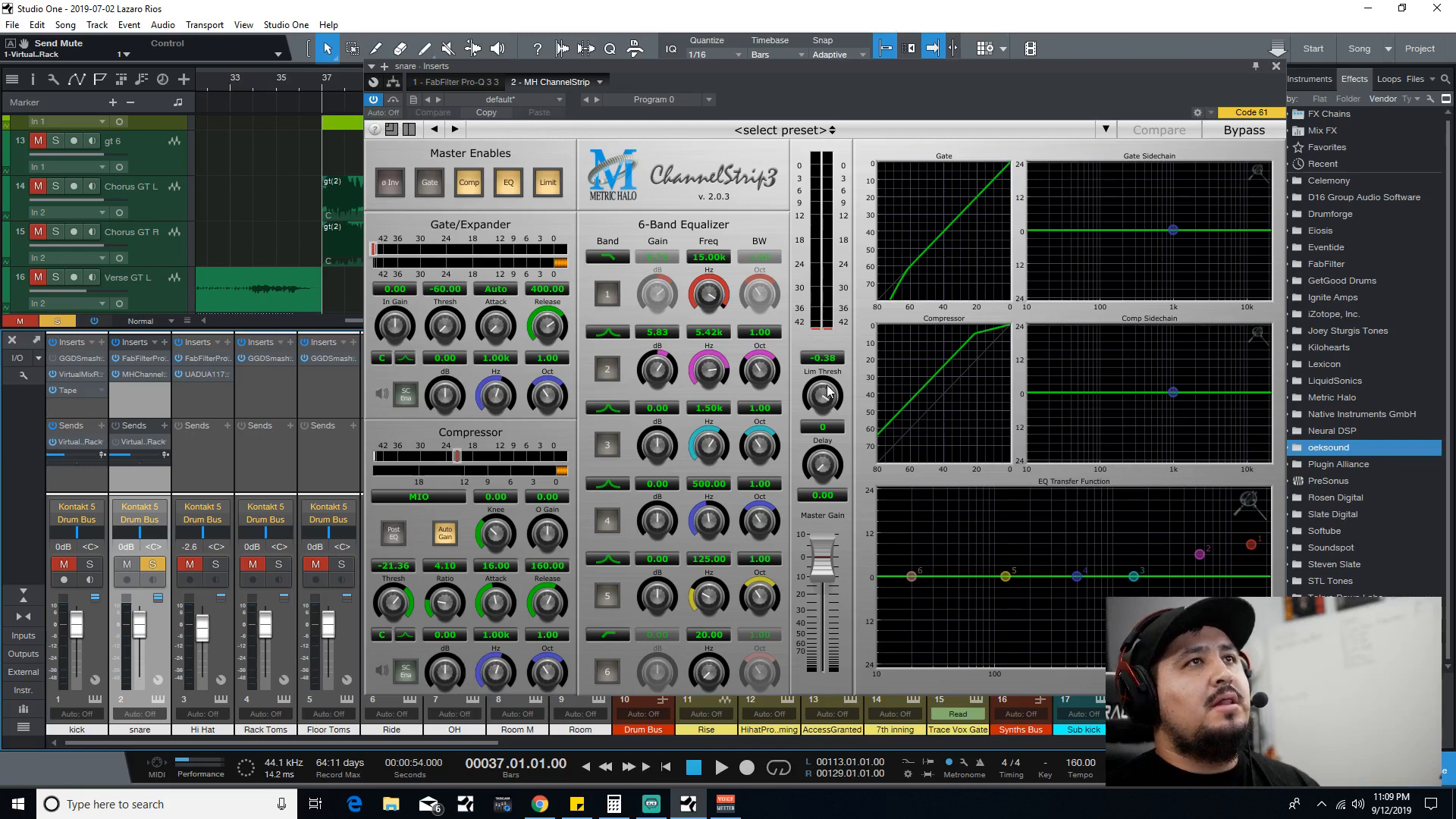
{"action": "mouse_move", "coordinate": [822, 408]}
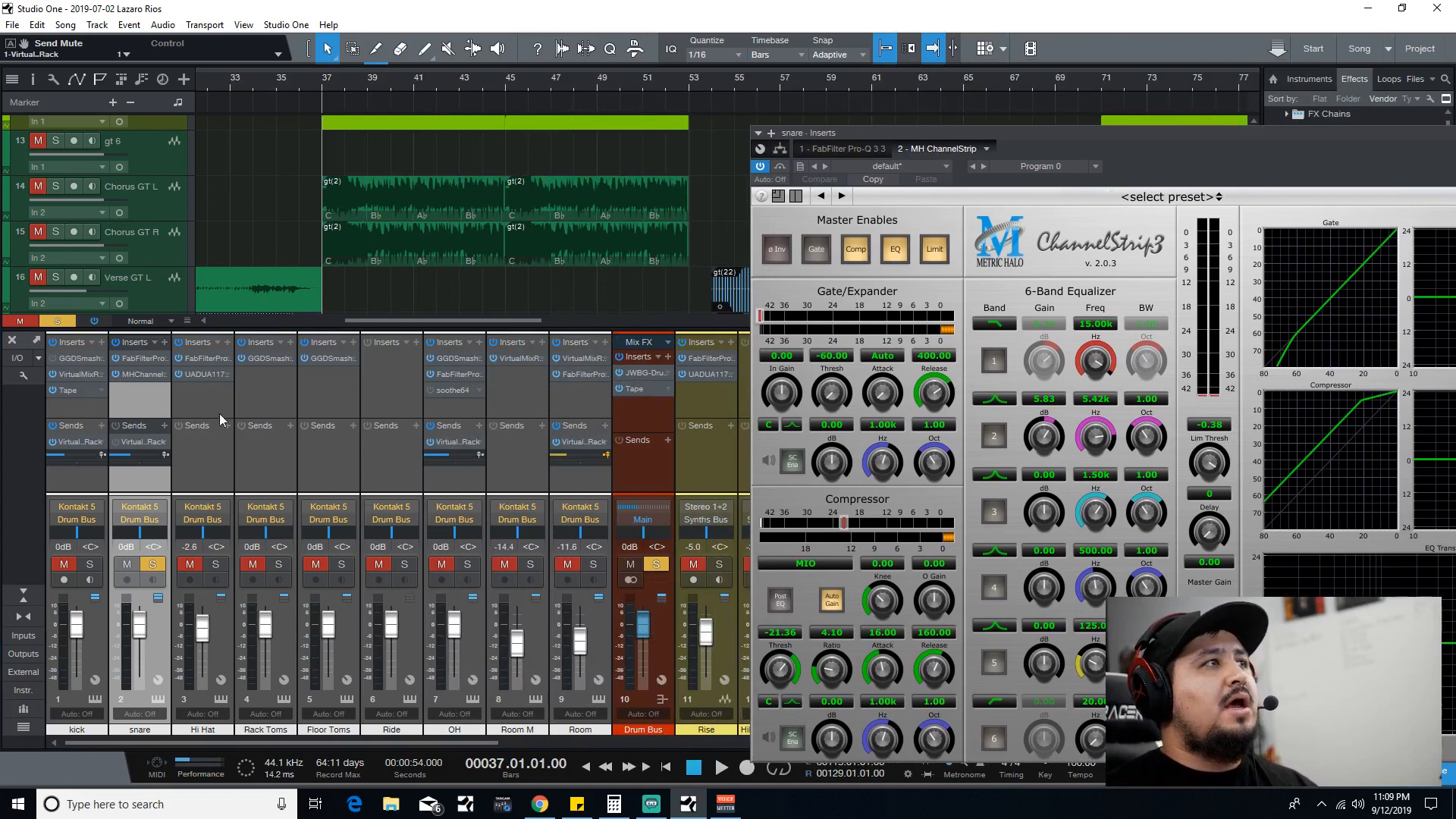
{"action": "mouse_move", "coordinate": [192, 470]}
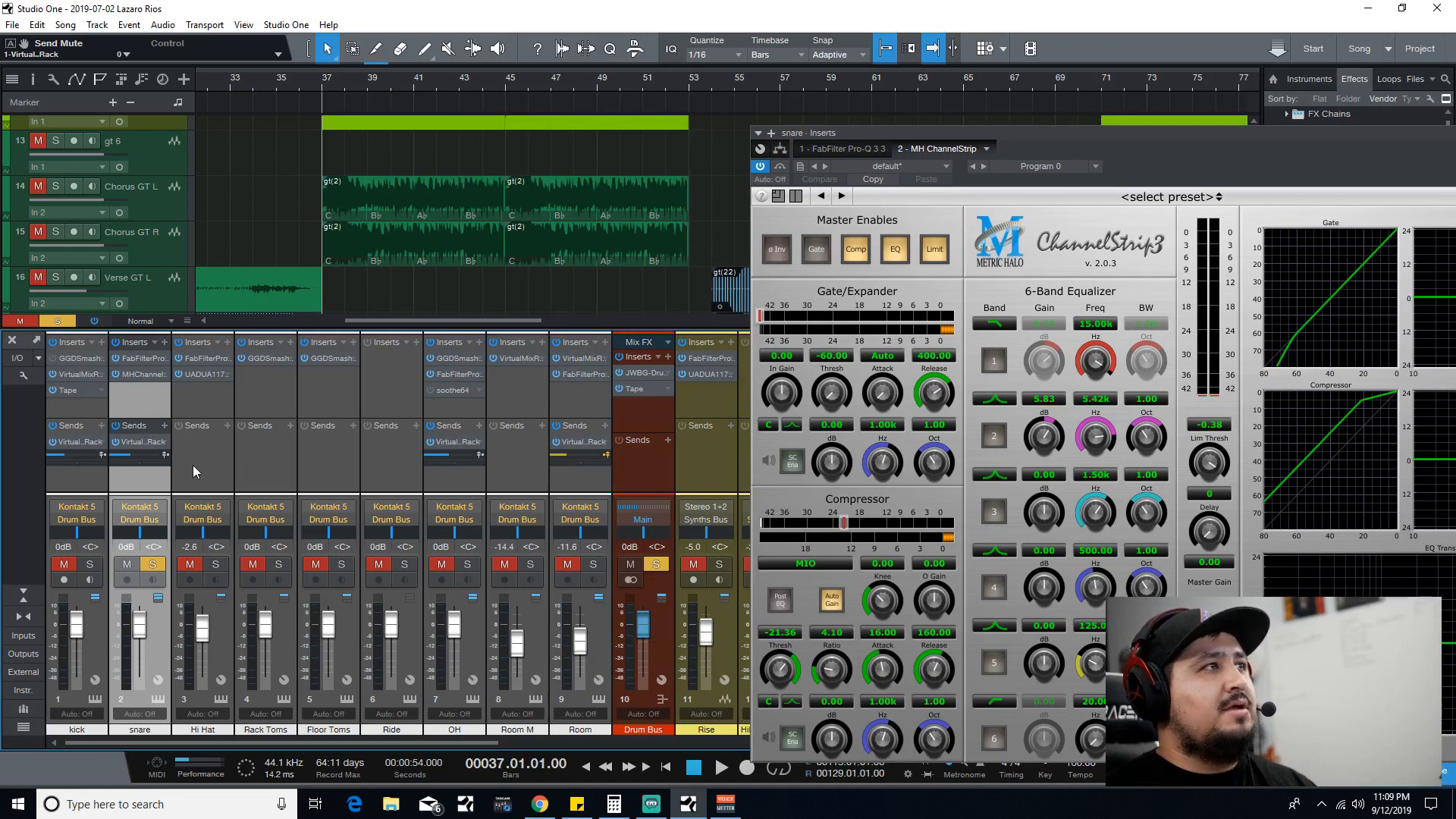
{"action": "mouse_move", "coordinate": [315, 412]}
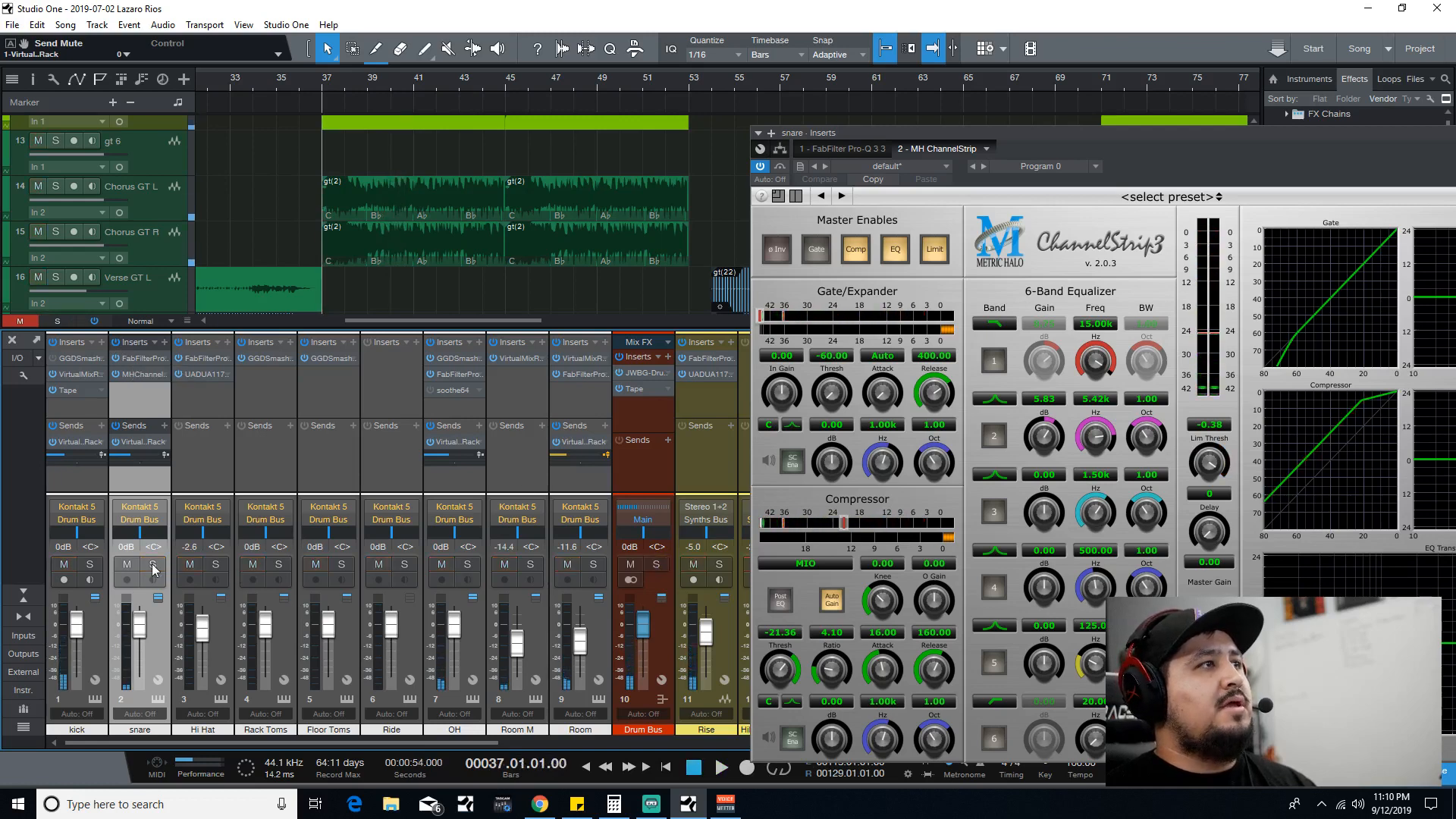
Solo the snare again and recentre the ChannelStrip 3 window over the mixer.
{"action": "left_click", "coordinate": [149, 564]}
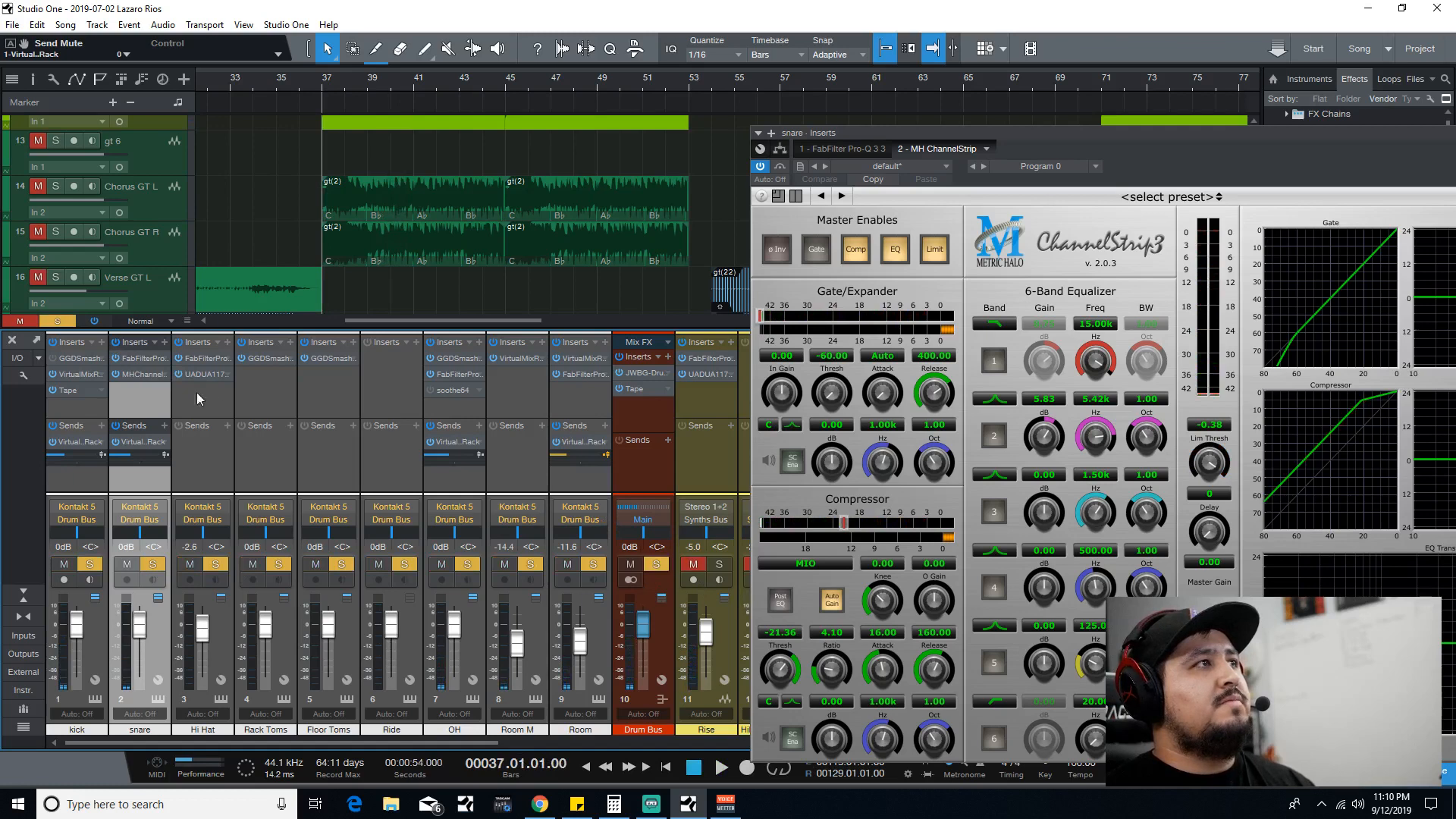
{"action": "left_click", "coordinate": [722, 767]}
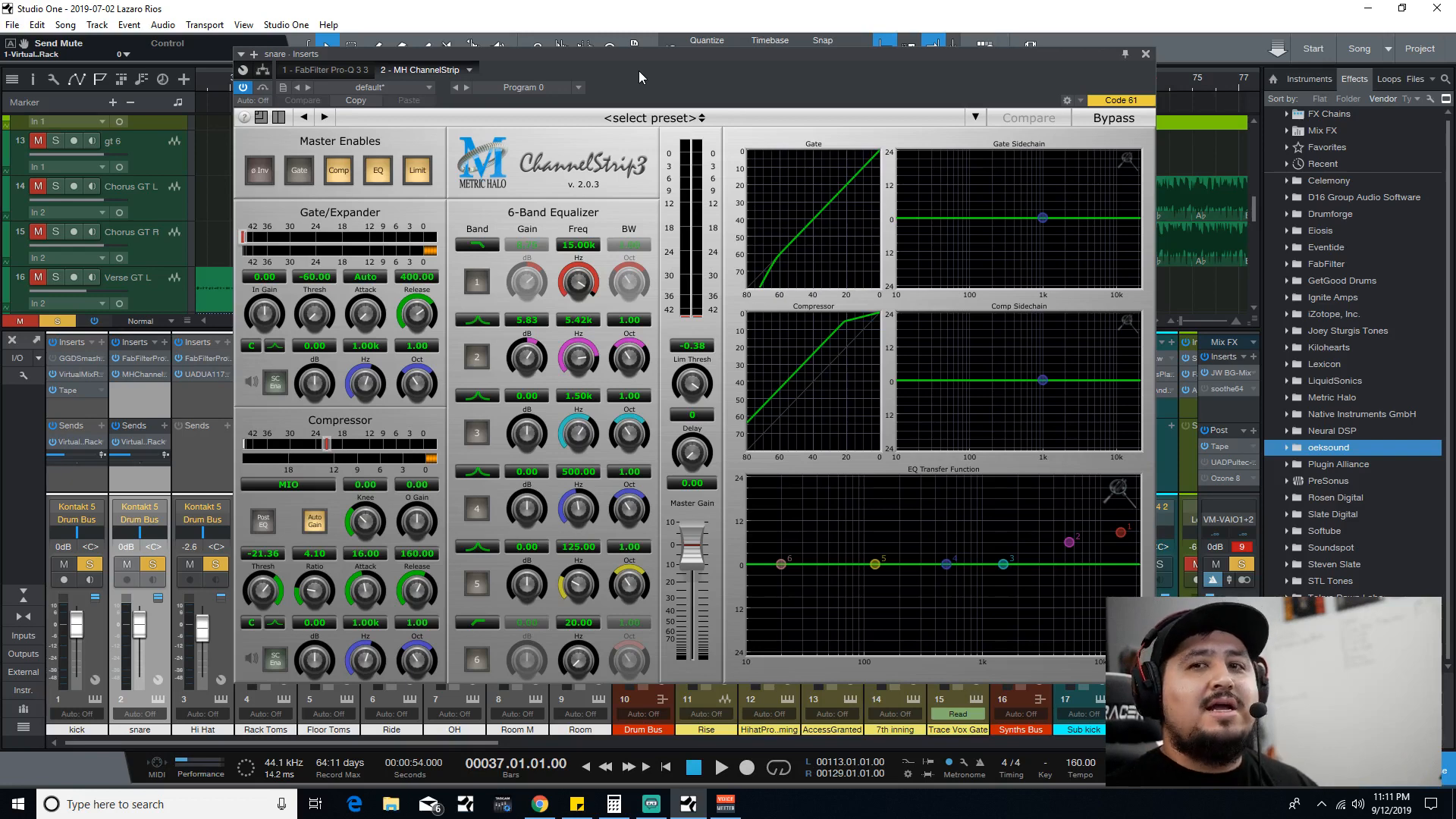
{"action": "mouse_move", "coordinate": [626, 12]}
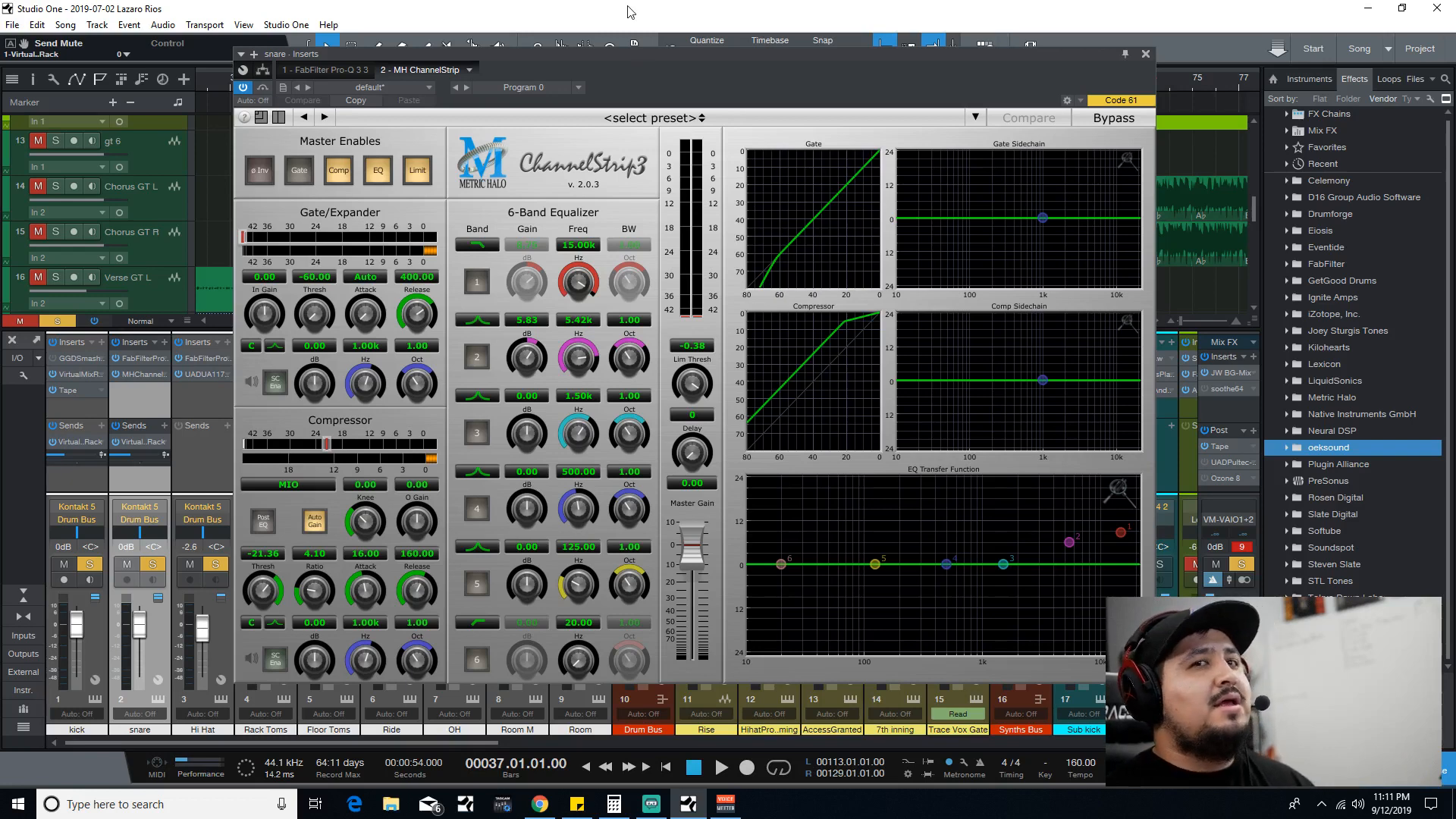